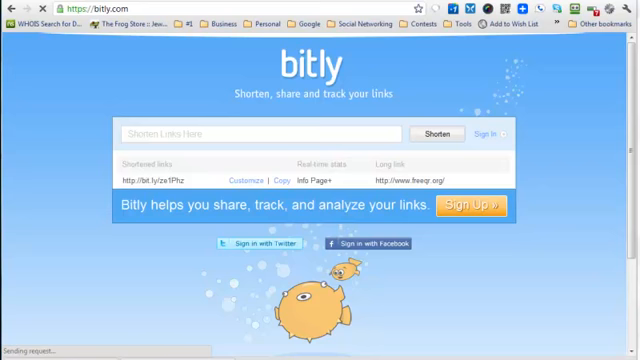
pyautogui.click(270, 132)
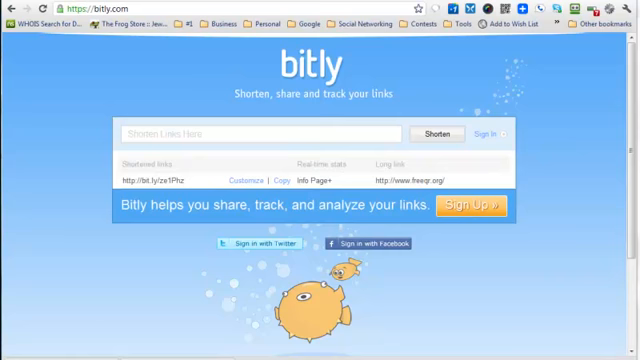
pyautogui.click(256, 132)
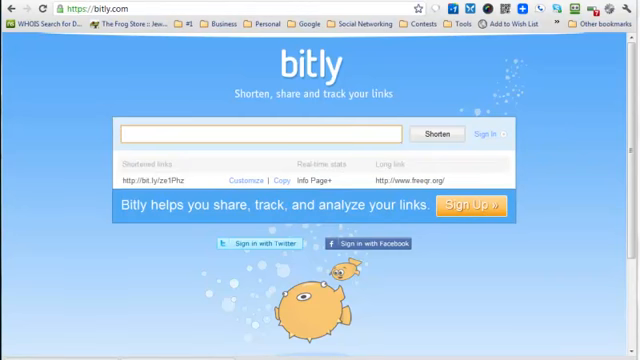
pyautogui.write('www.FreeQR.org')
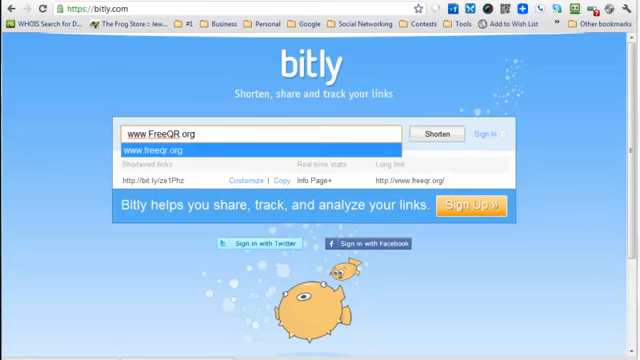
pyautogui.click(434, 134)
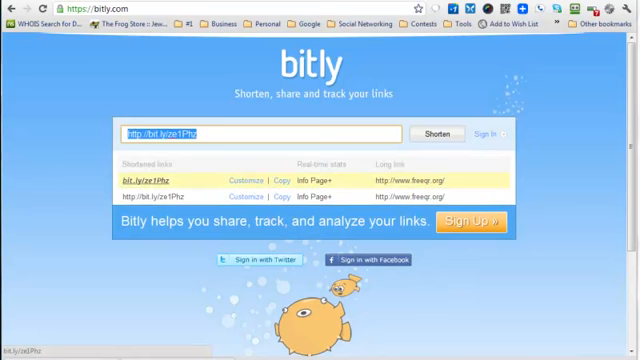